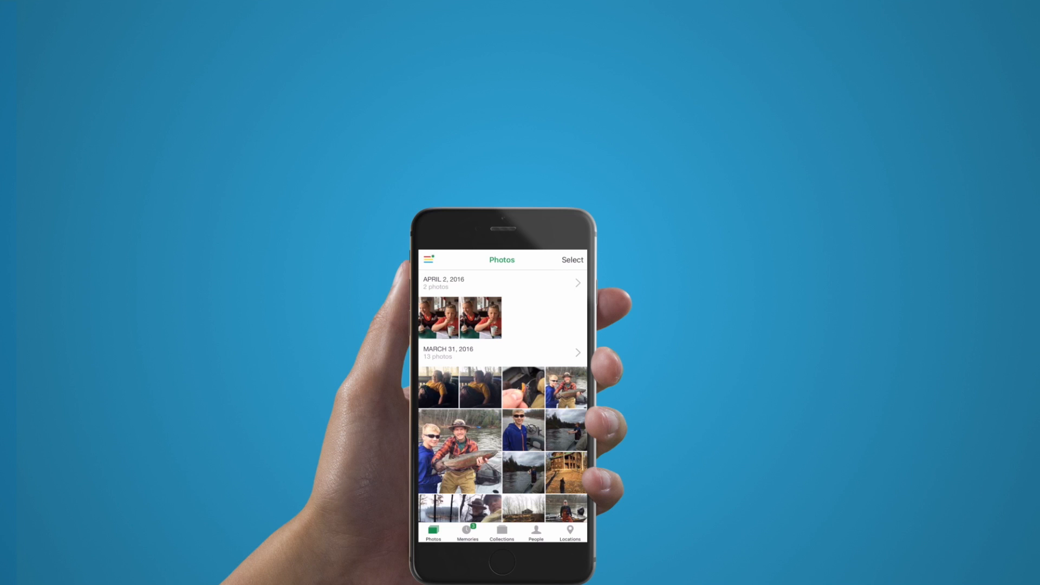
Open the side menu from the hamburger icon on the Photos timeline.
click(429, 259)
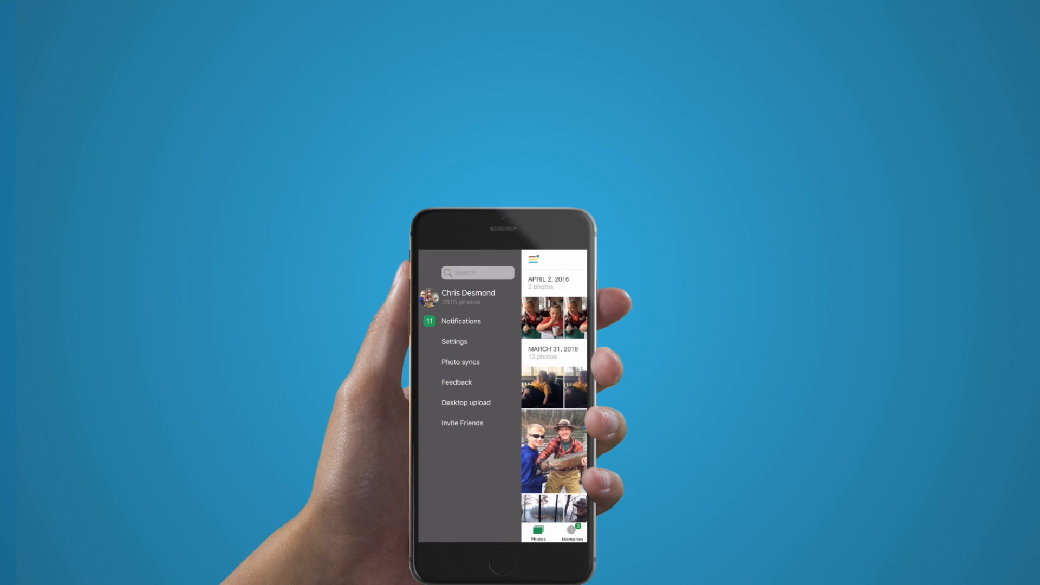
click(478, 273)
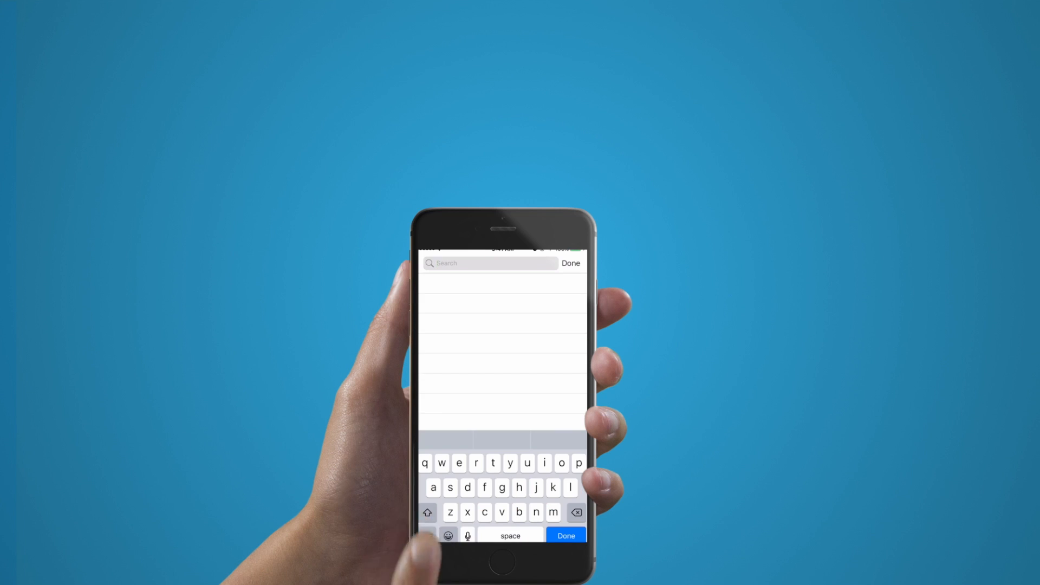
text(4t)
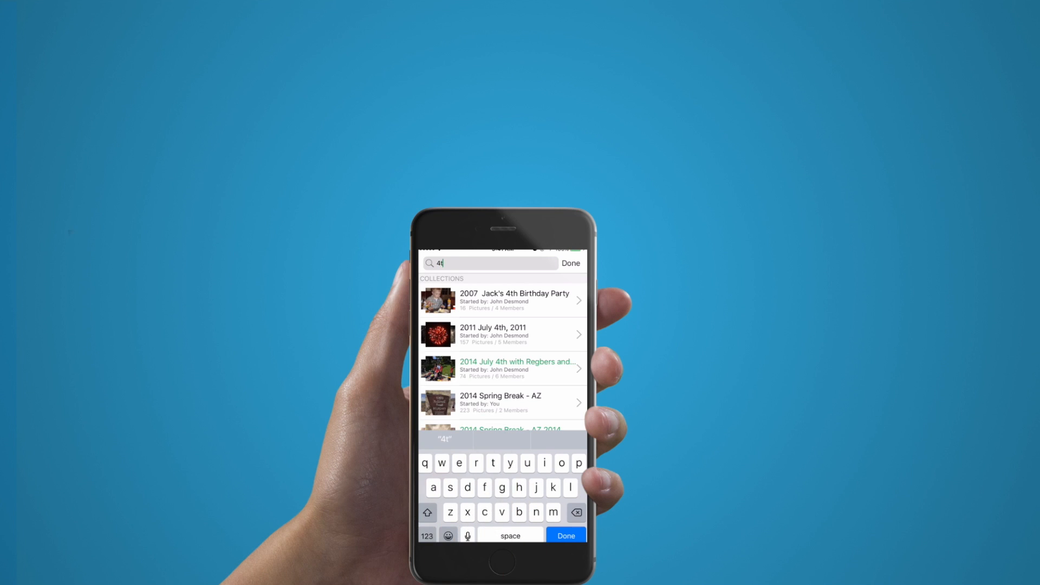
text(h)
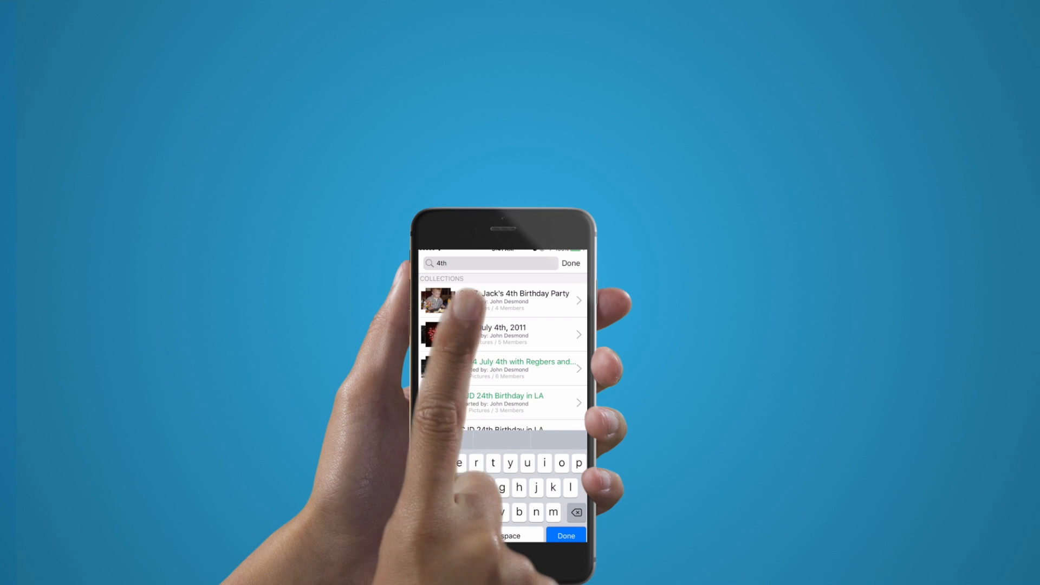
click(502, 335)
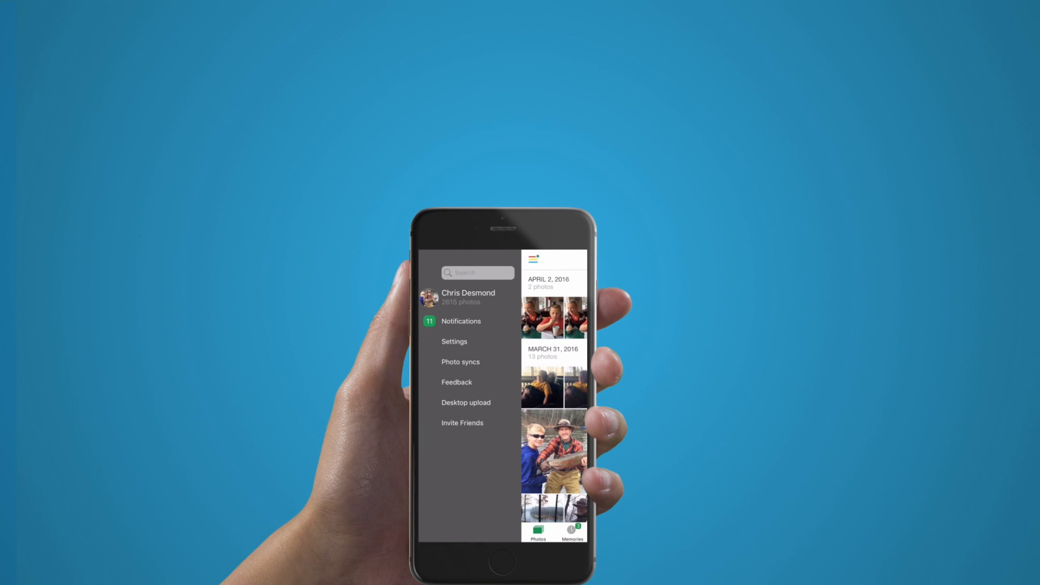
Open Notifications, answer the permission alert, and scroll through the comments, shares and tags.
click(461, 321)
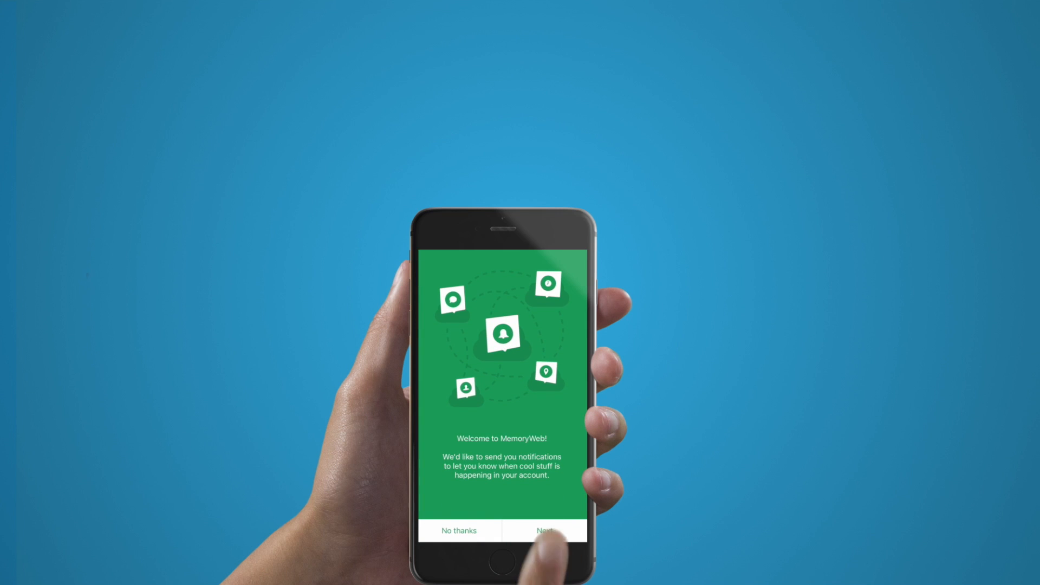
click(544, 530)
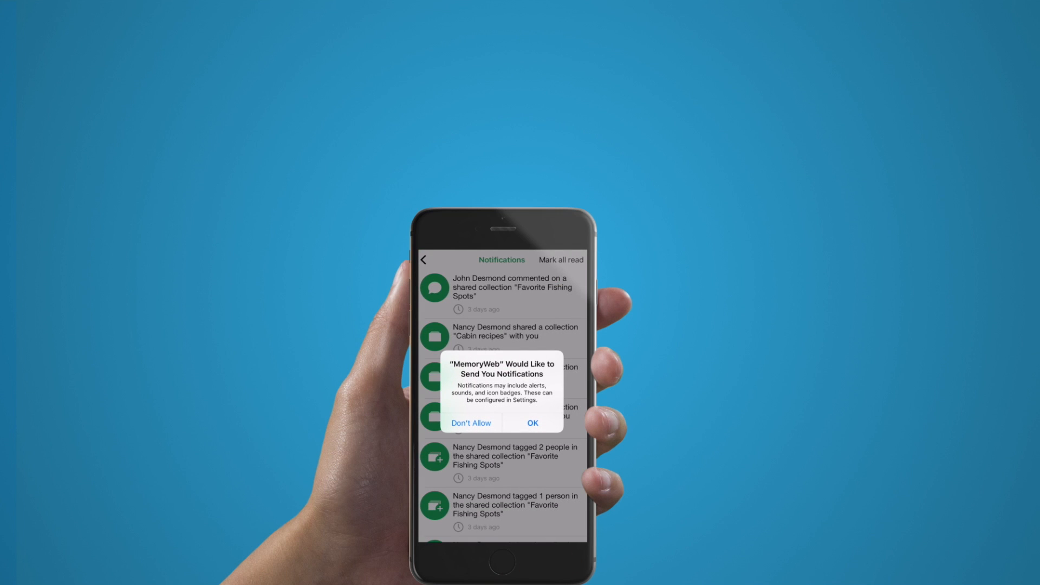
click(532, 422)
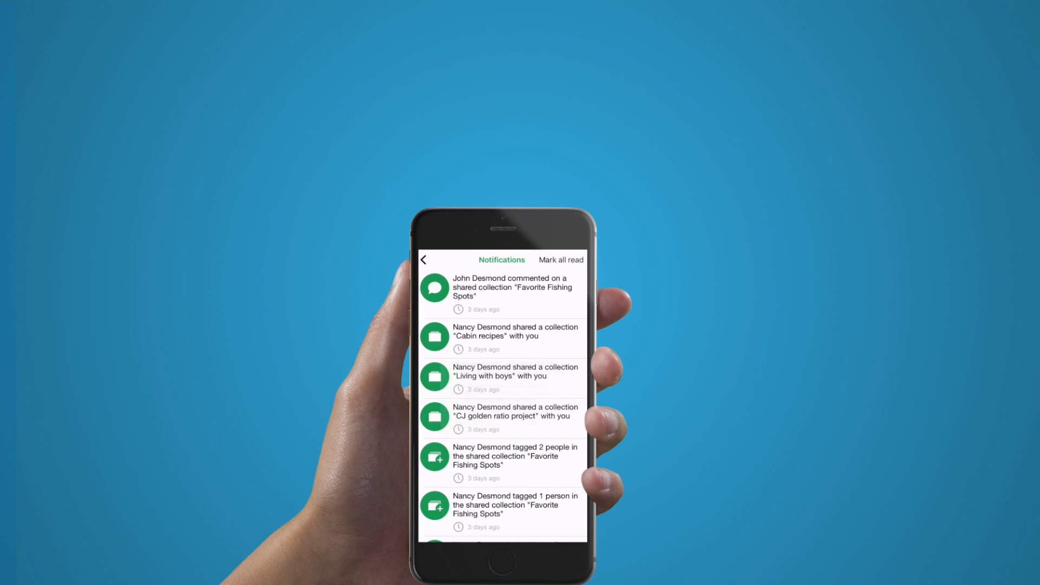
scroll(down, 3)
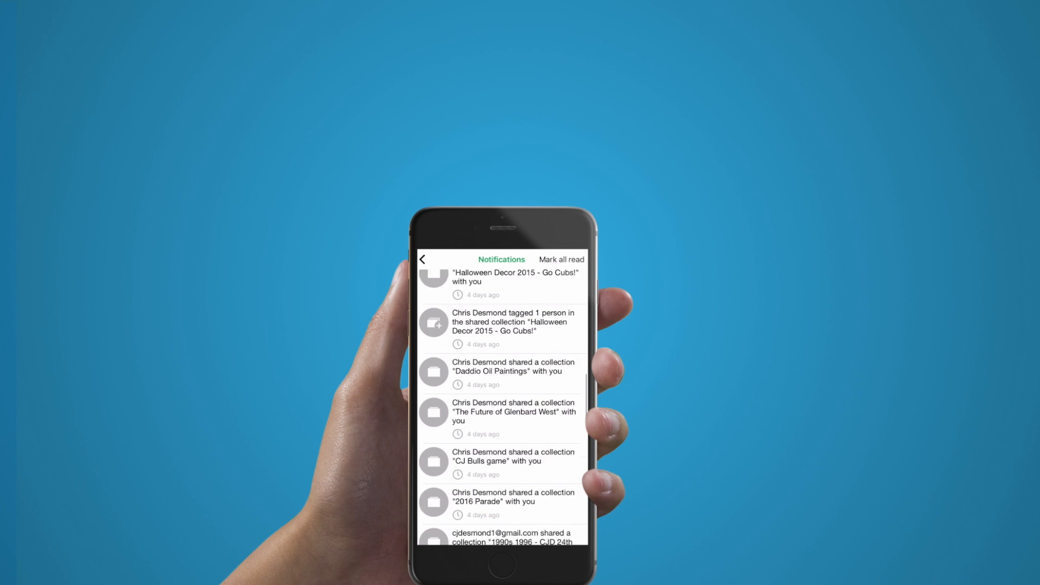
scroll(down, 3)
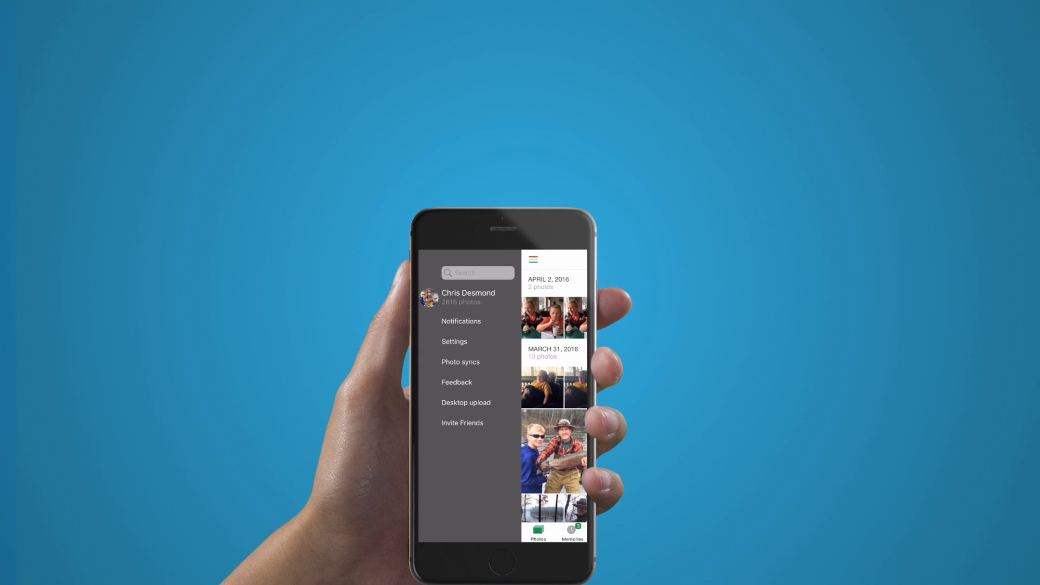
Start a Facebook sync from Photo syncs, then return to the Photos timeline.
click(455, 342)
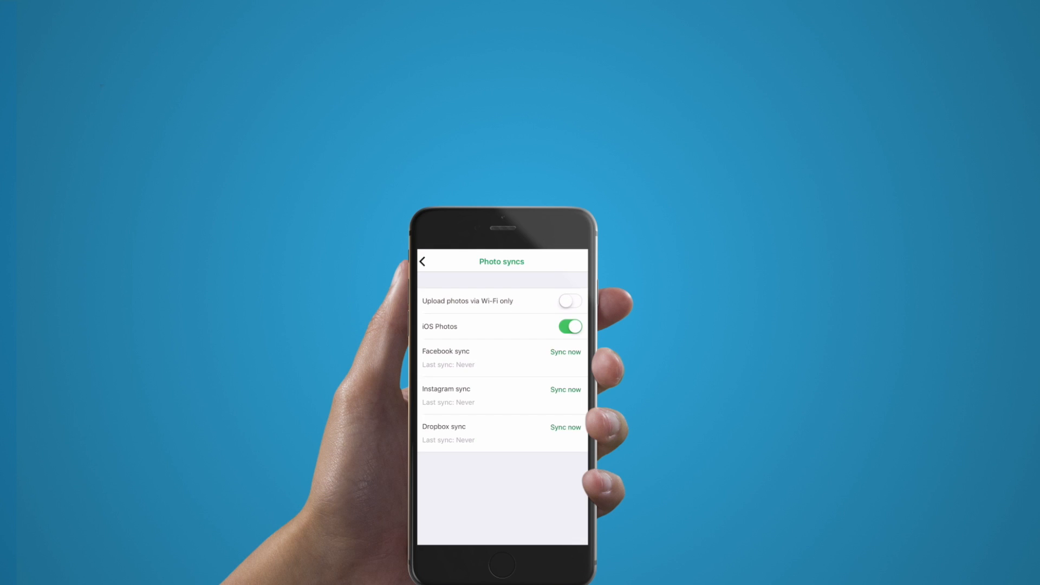
click(565, 352)
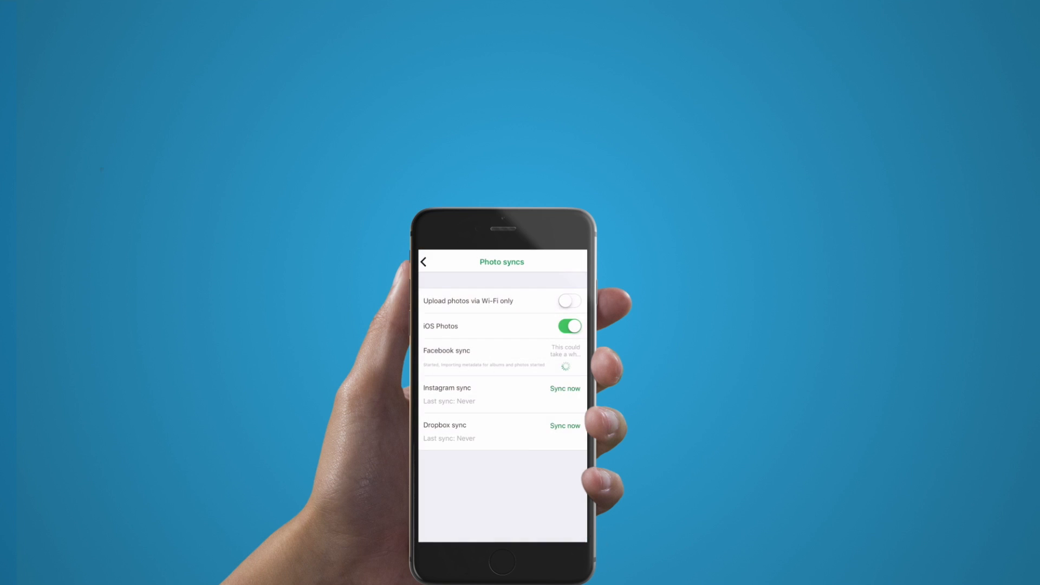
click(564, 425)
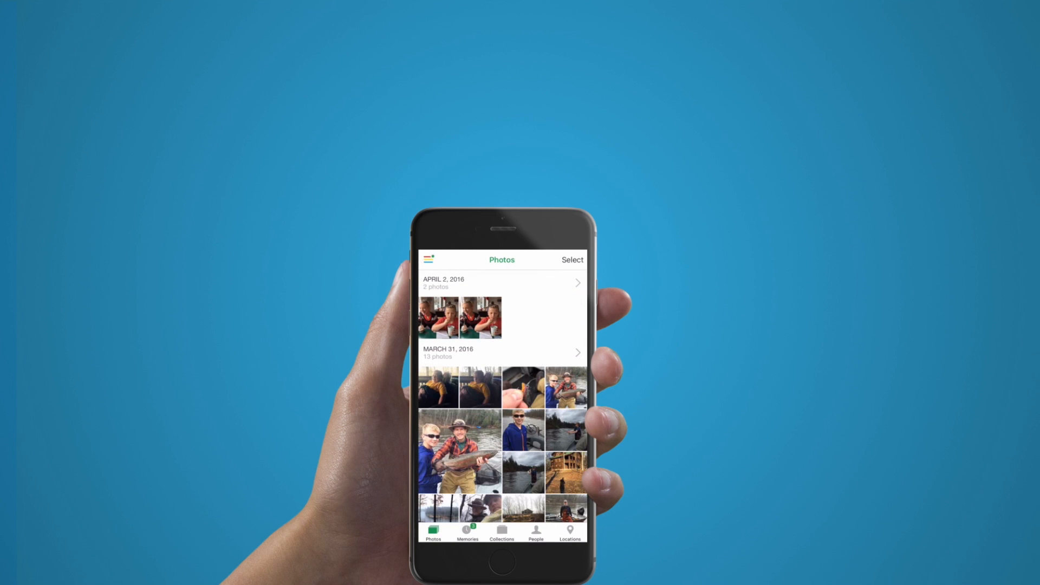
View the Desktop upload options, then draft an Invite Friends message with the App Store link.
click(428, 259)
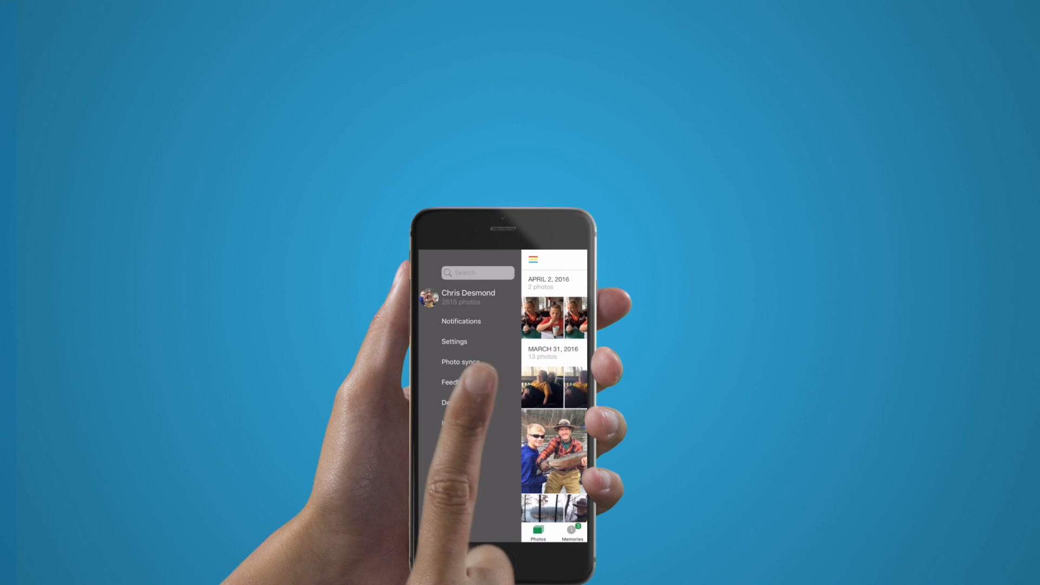
click(461, 362)
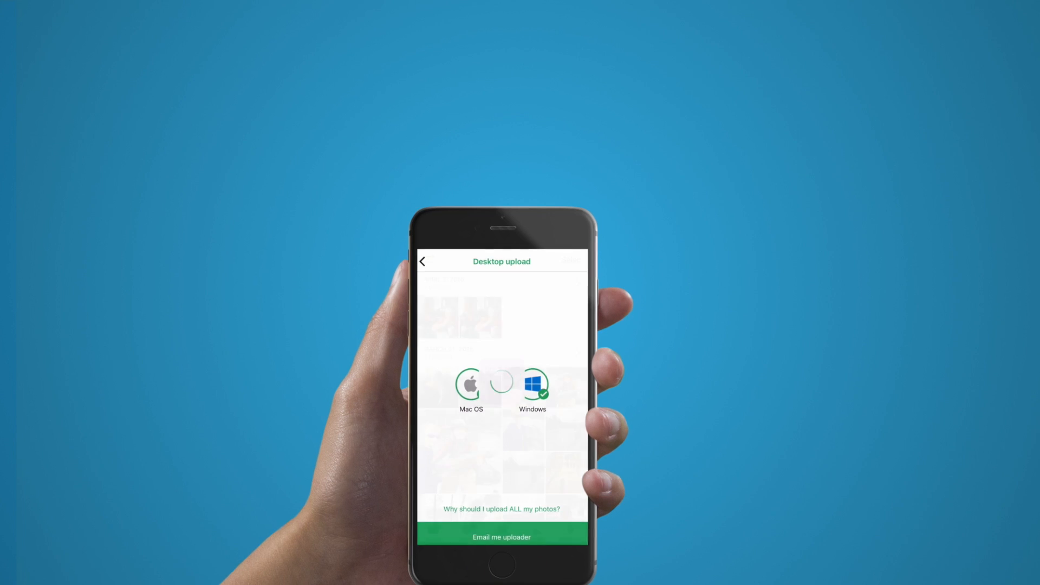
click(425, 261)
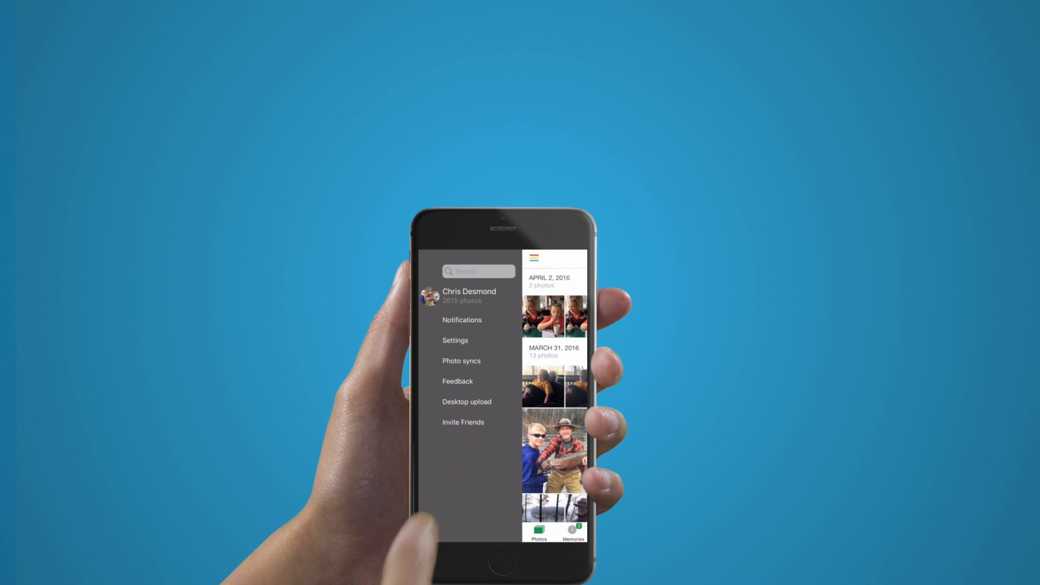
click(463, 422)
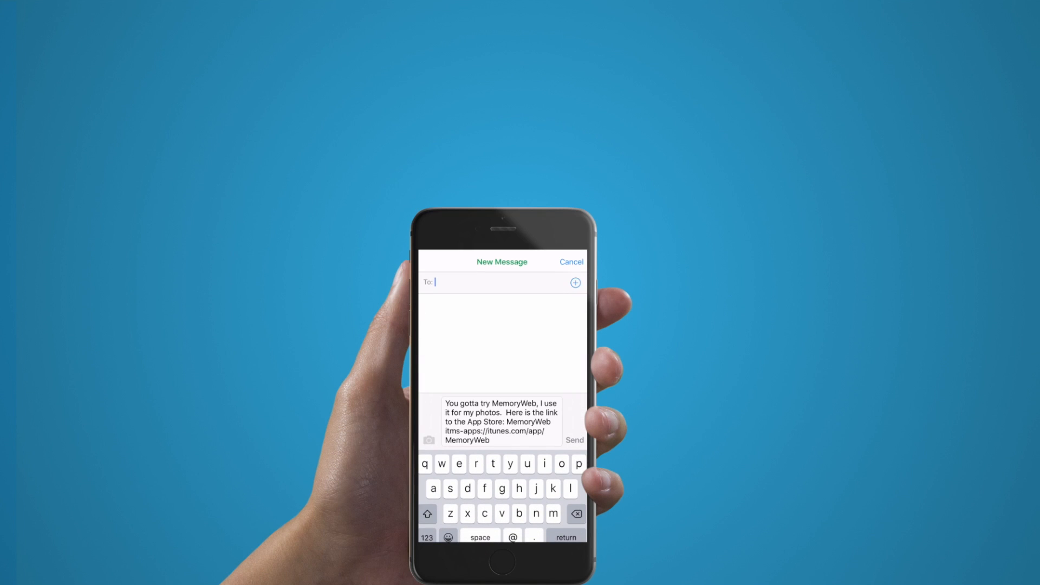